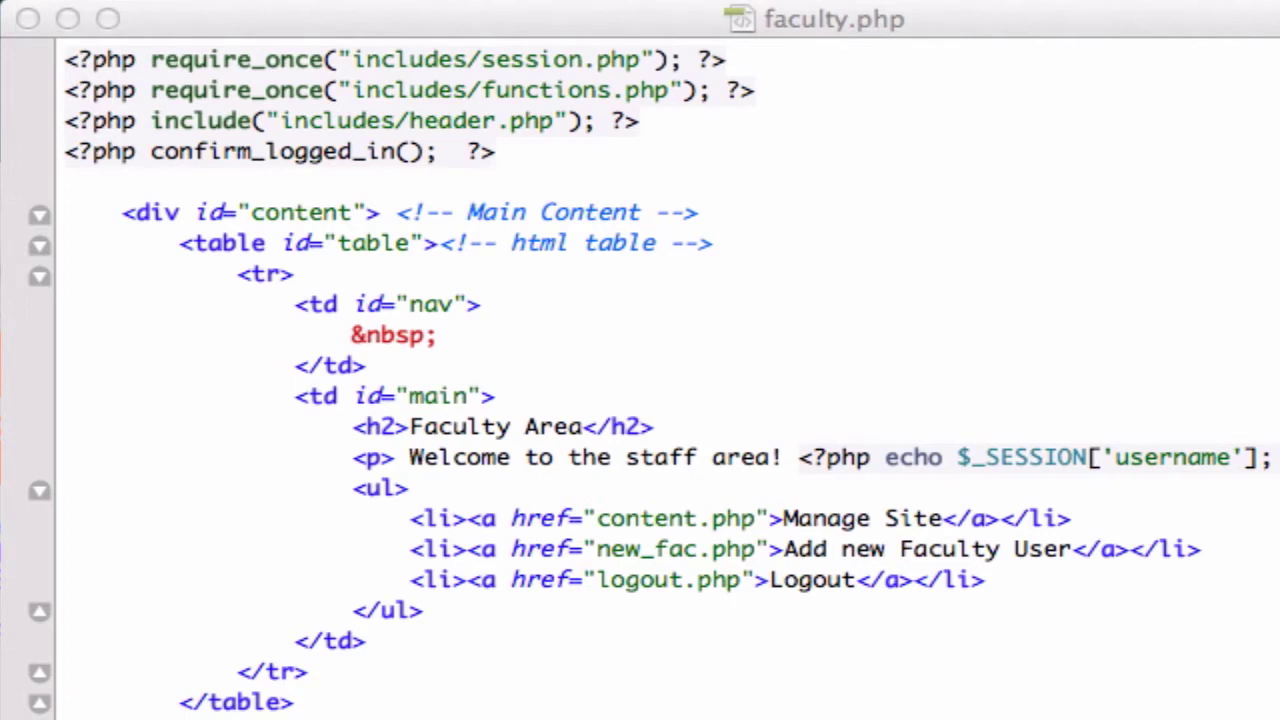
mouse_move(398, 162)
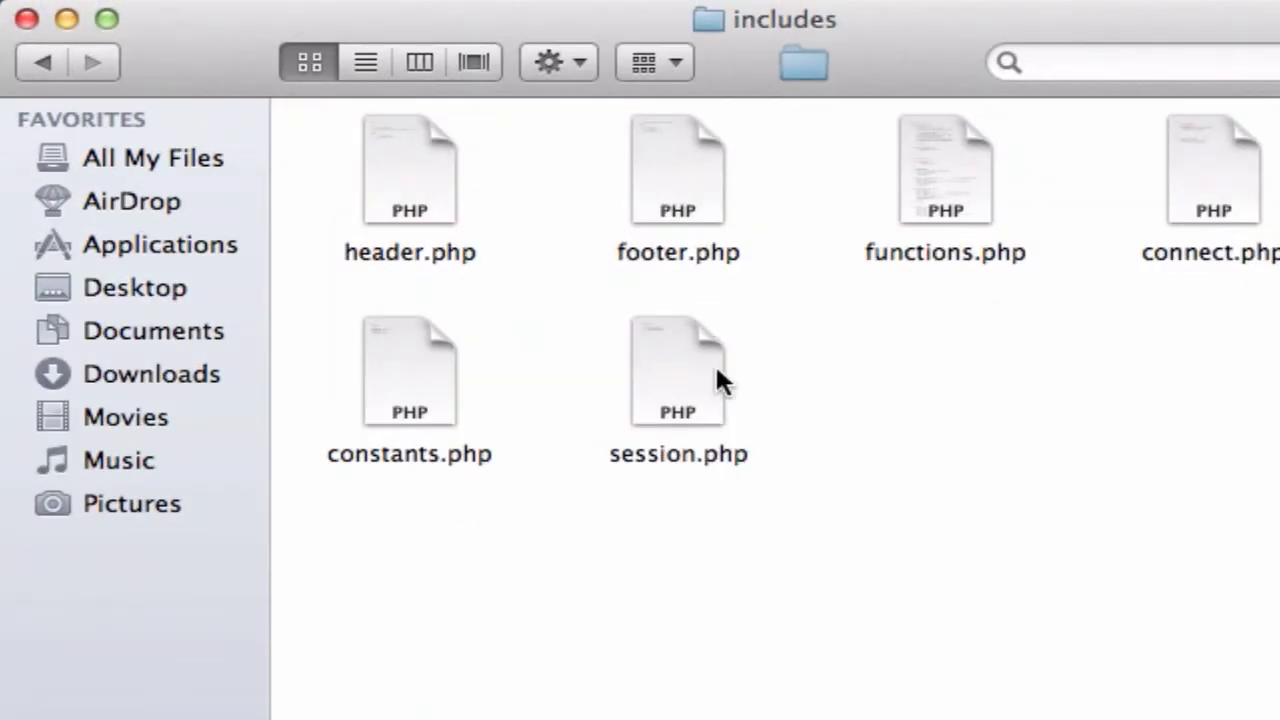
right_click(678, 370)
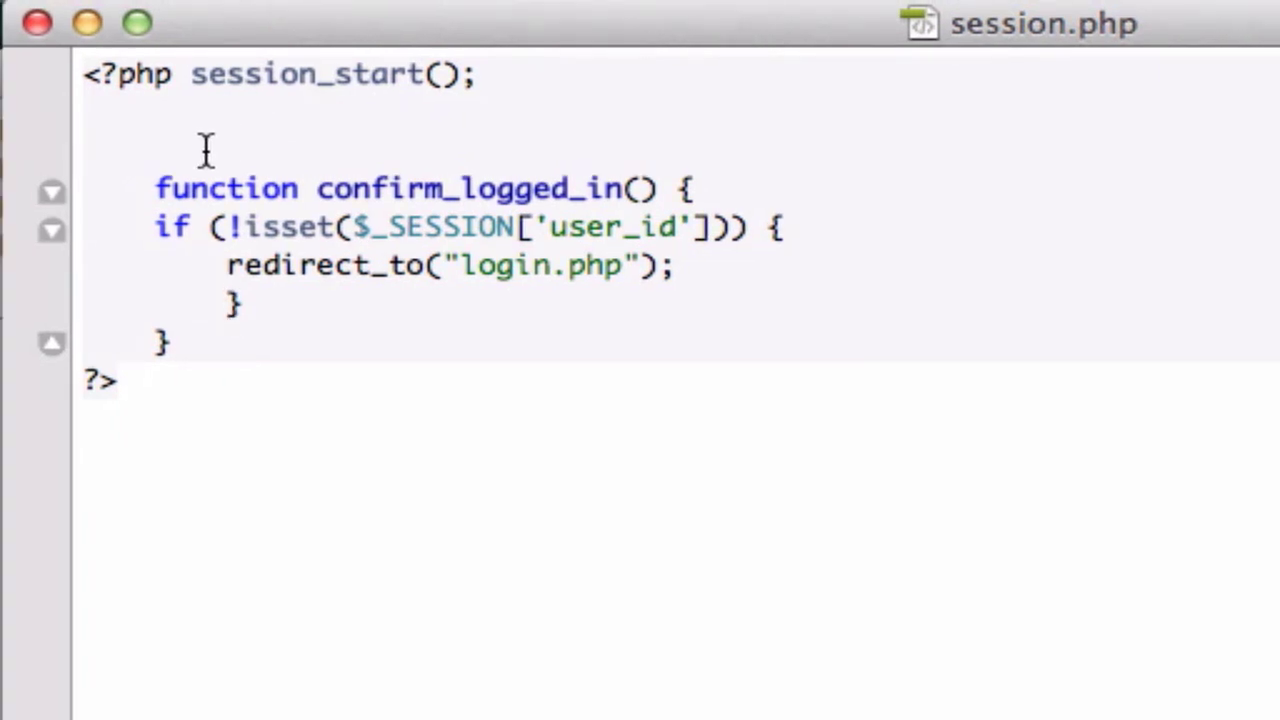
Type the header 'function logged_in() {' above confirm_logged_in() in session.php.
type("fu")
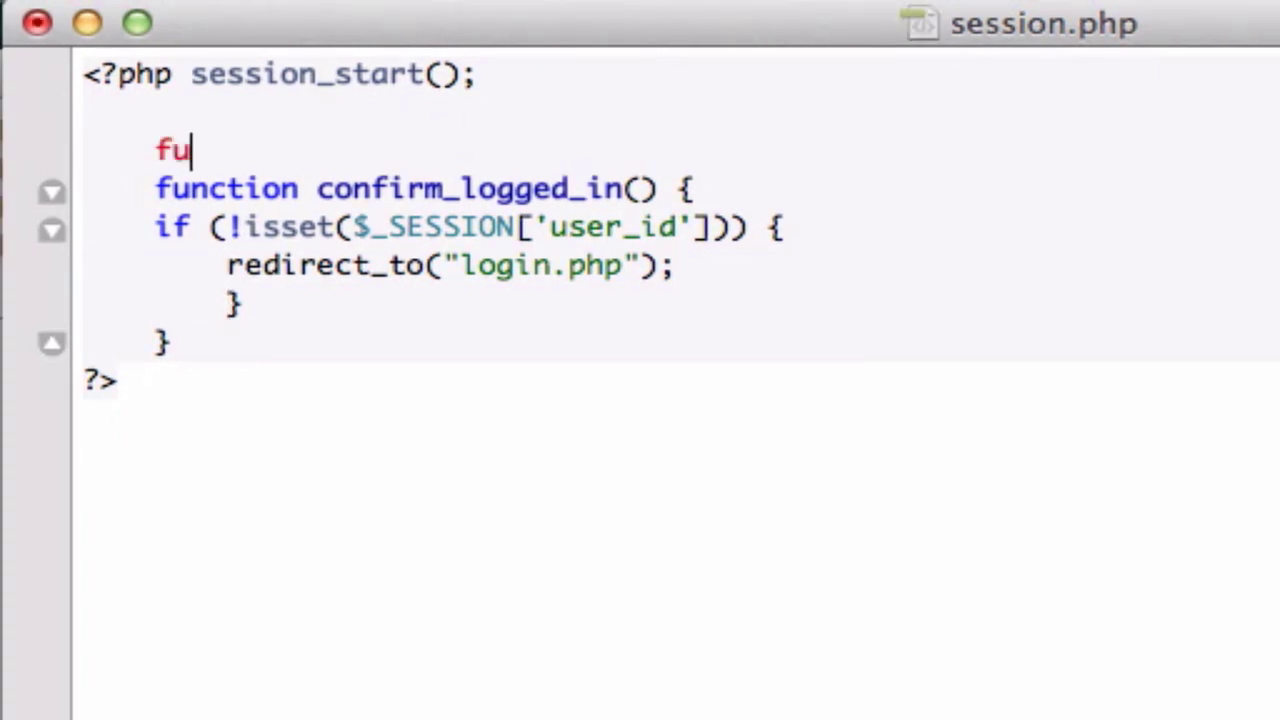
type("nction l")
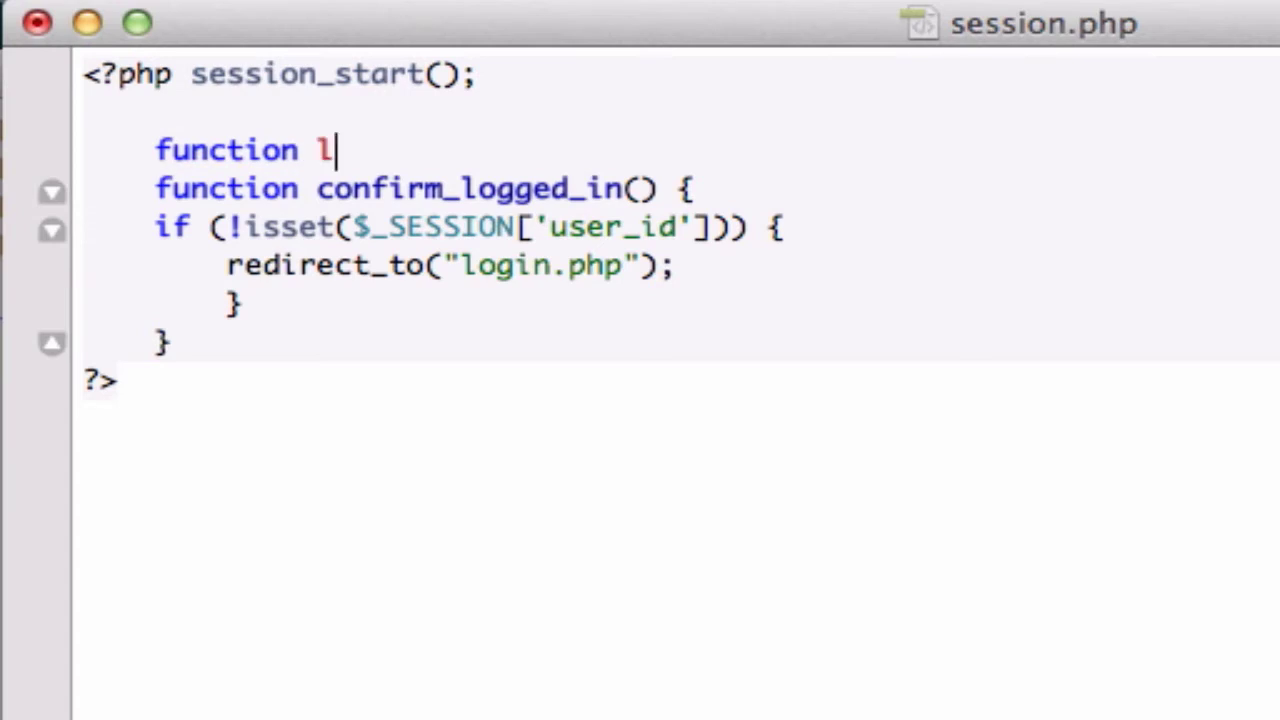
type("oggi")
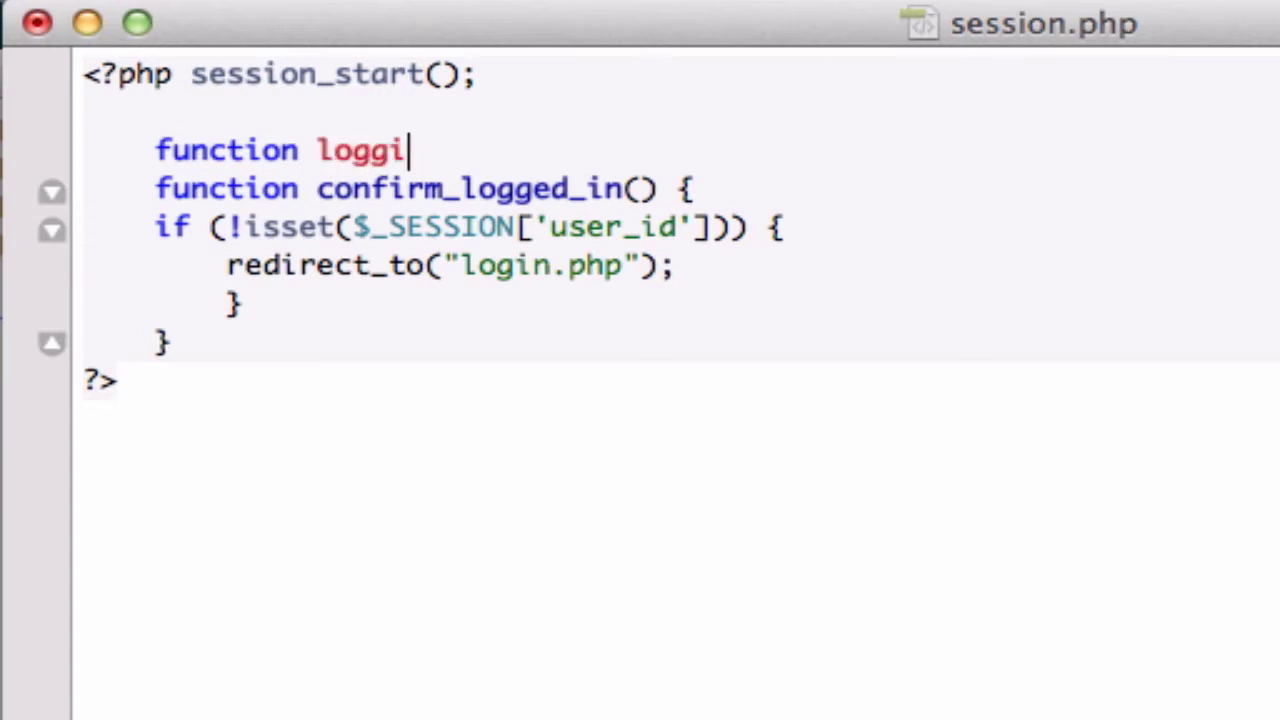
type("ed_in")
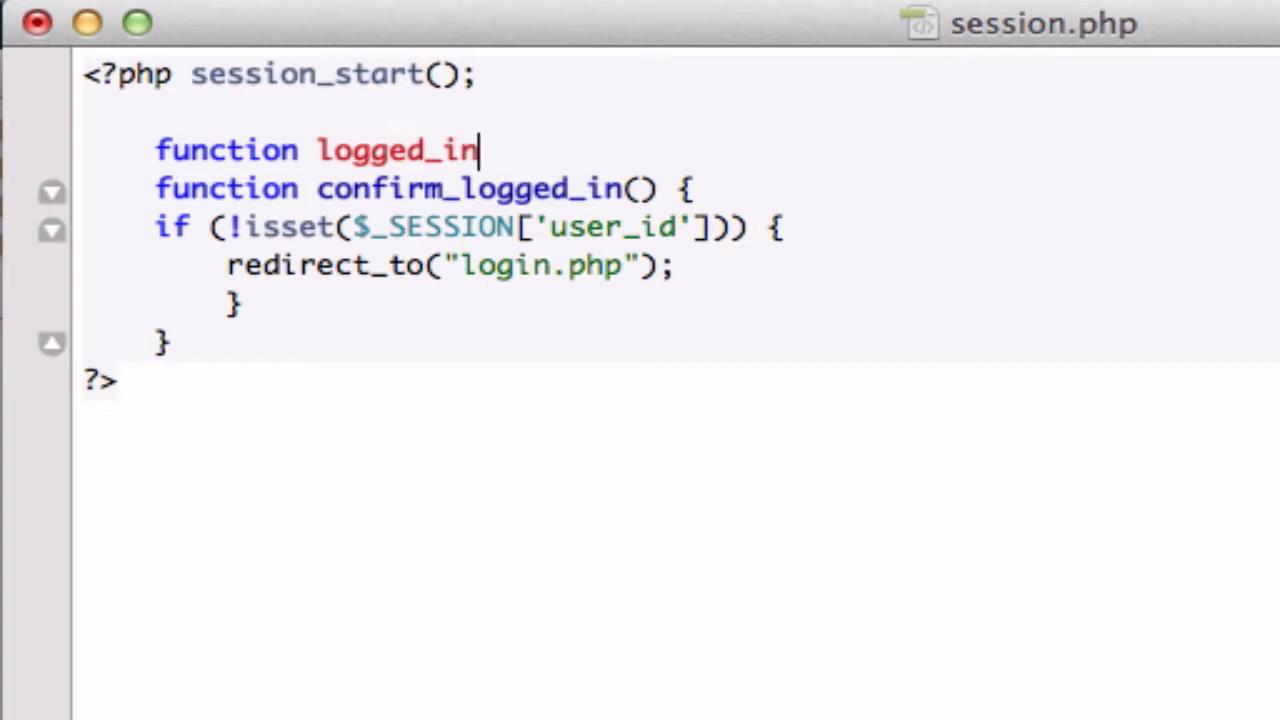
type("()")
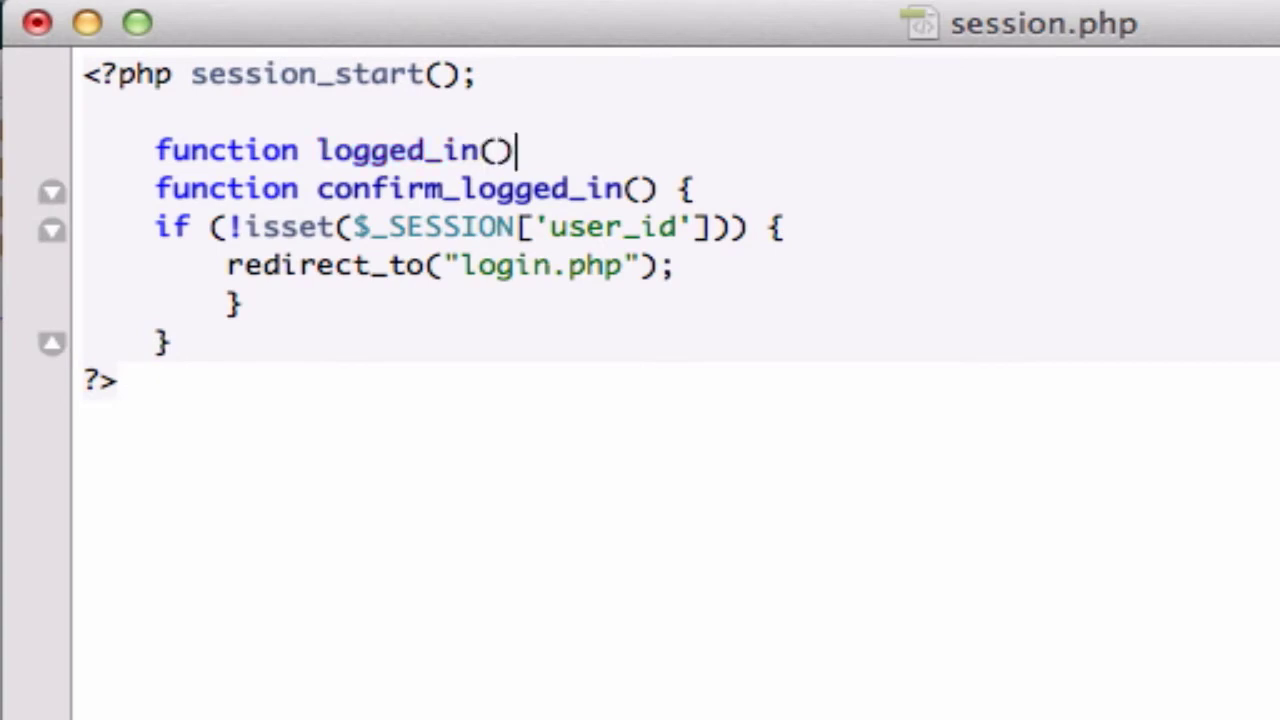
type("{")
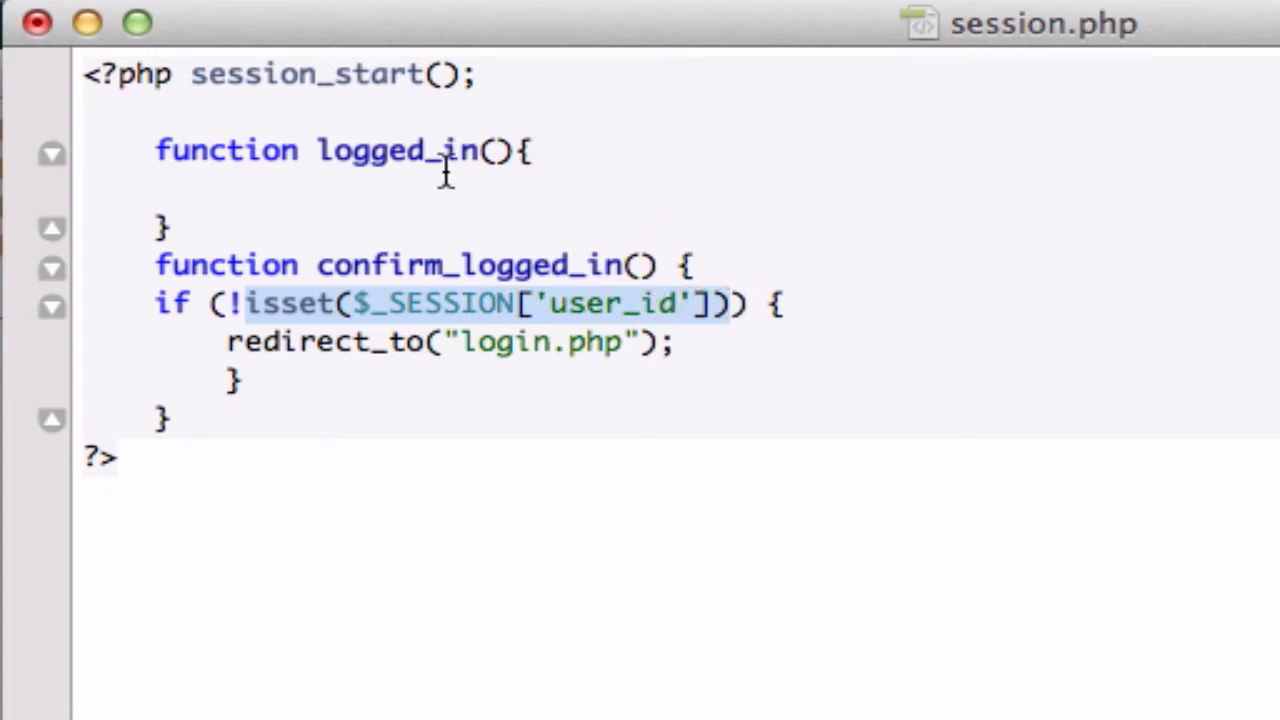
Write the body 'return isset($_SESSION['user_id']);', correcting the 'reutrn' typo.
type("isset($_SESSION['user_id'])")
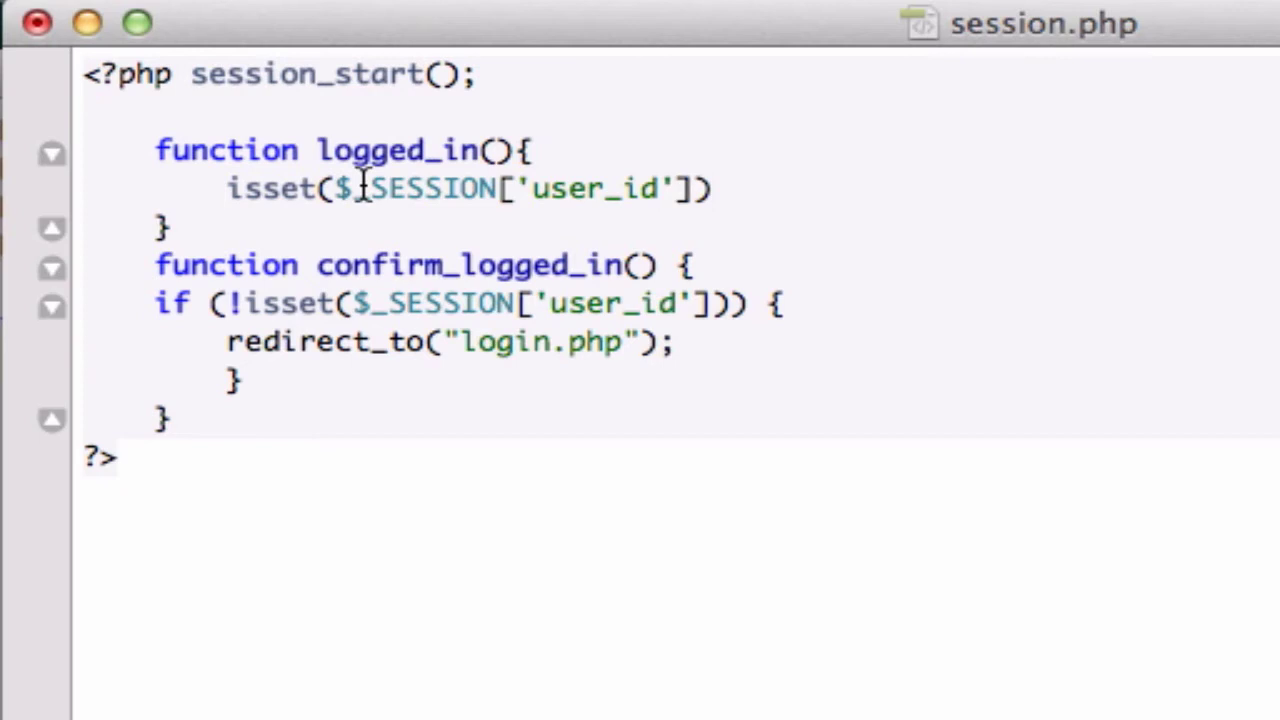
mouse_move(213, 189)
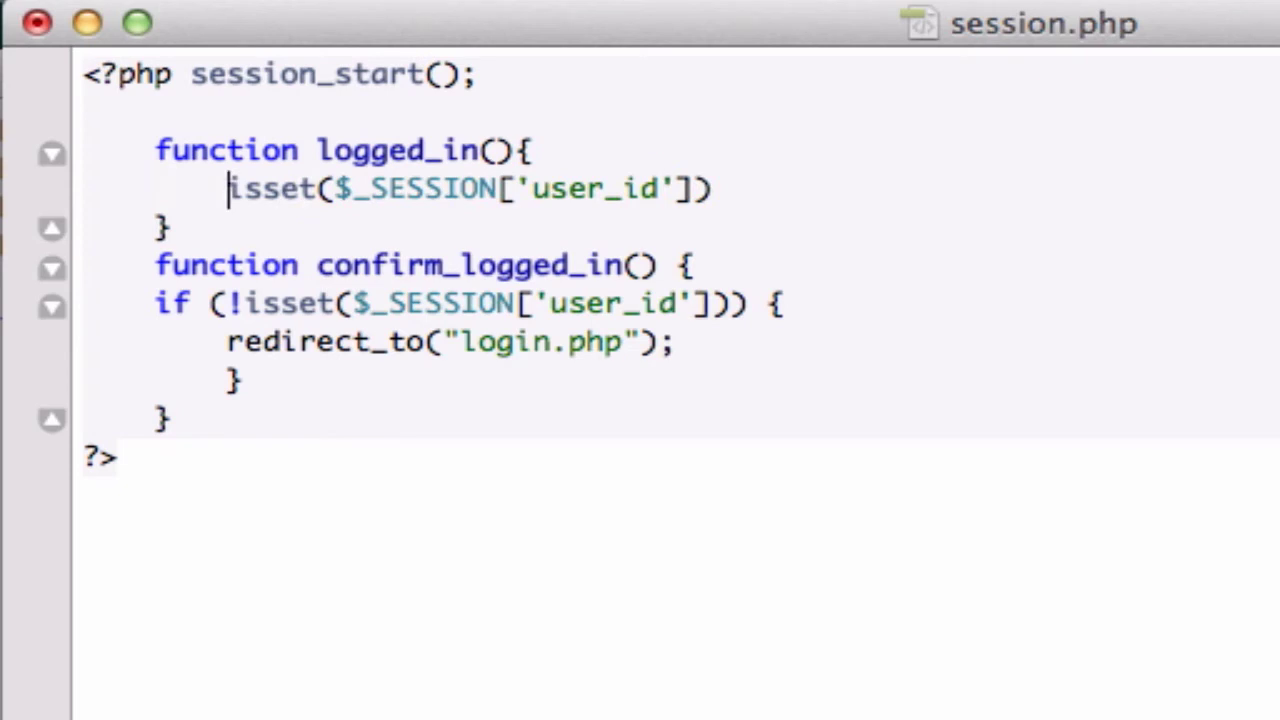
type("reutrn")
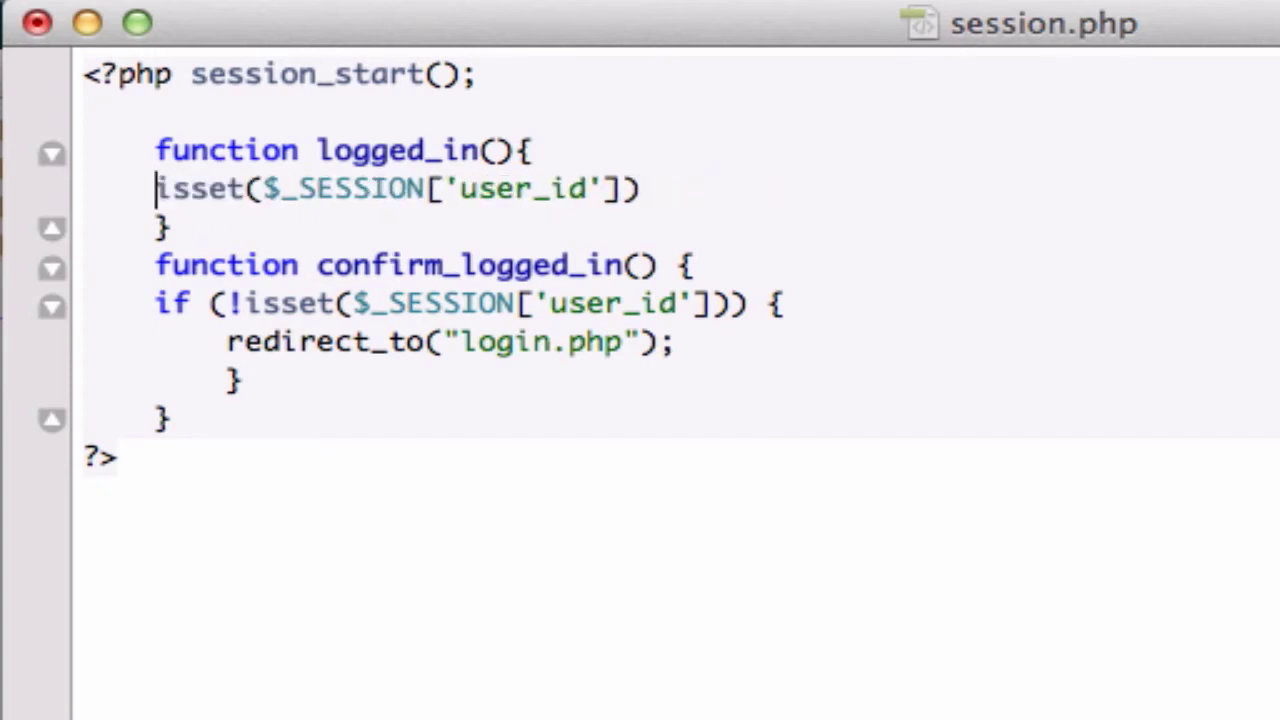
type("return")
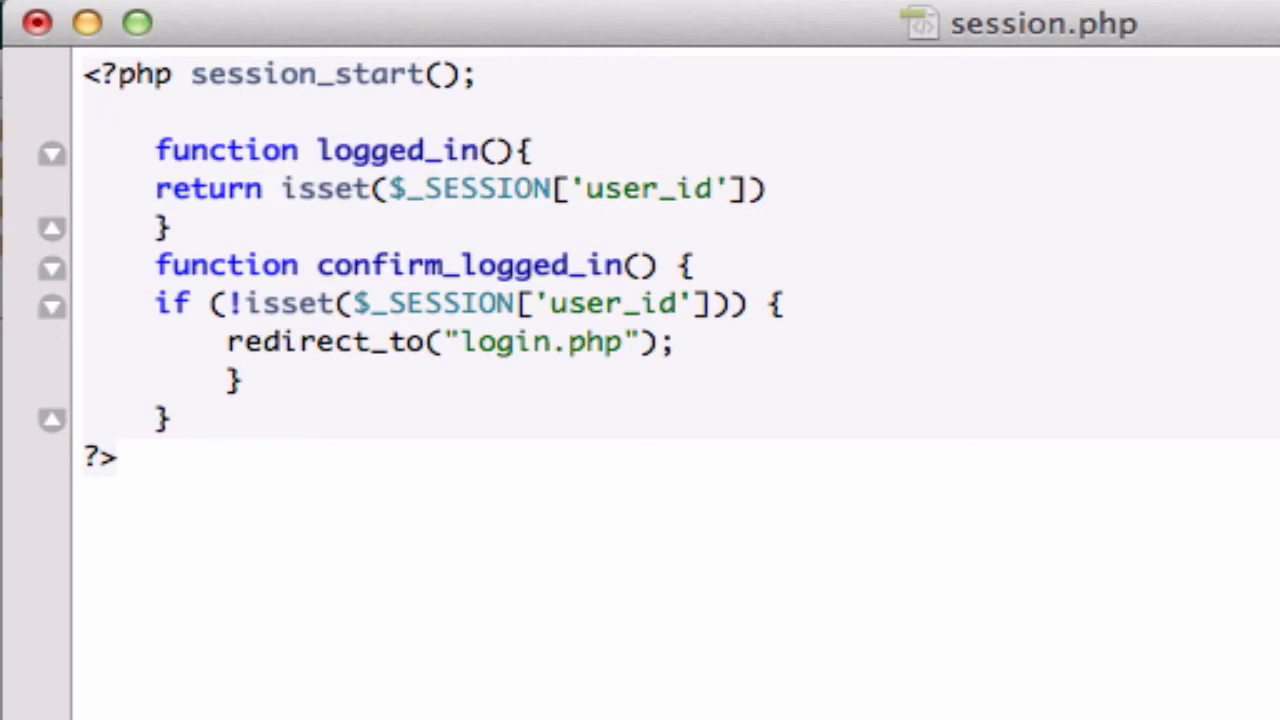
type(";")
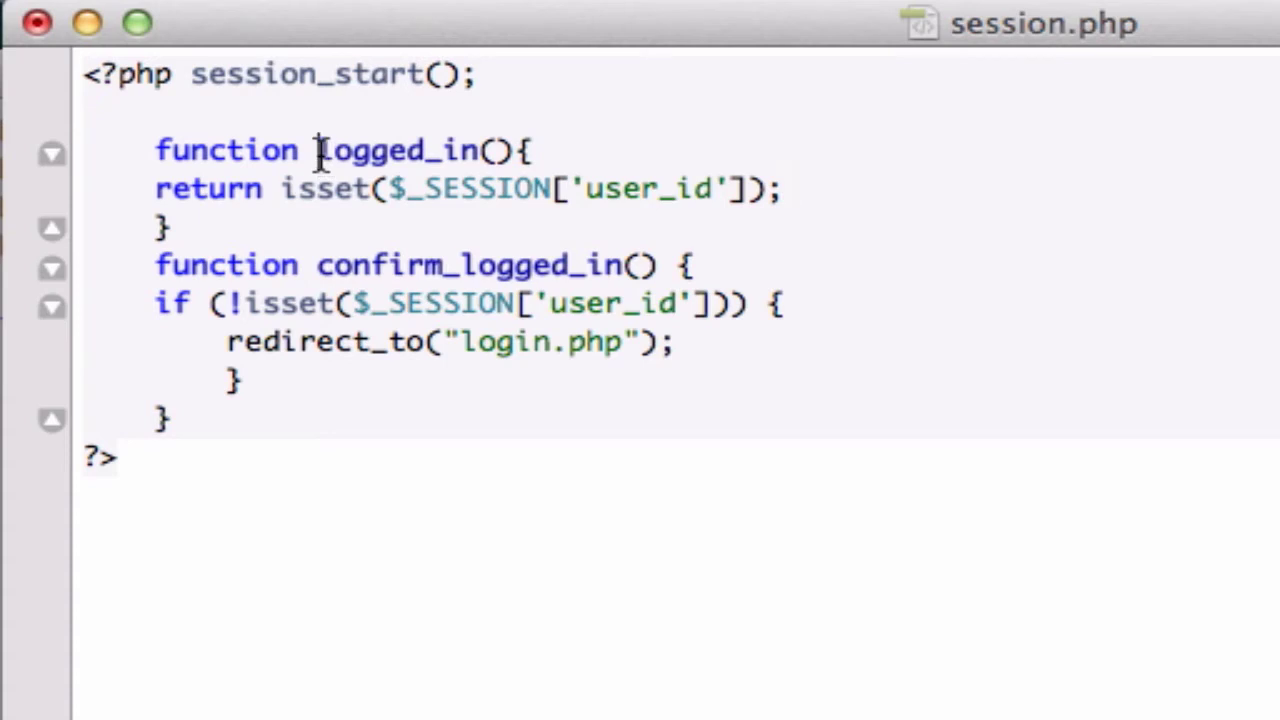
Replace the isset condition in confirm_logged_in() with !logged_in().
double_click(398, 150)
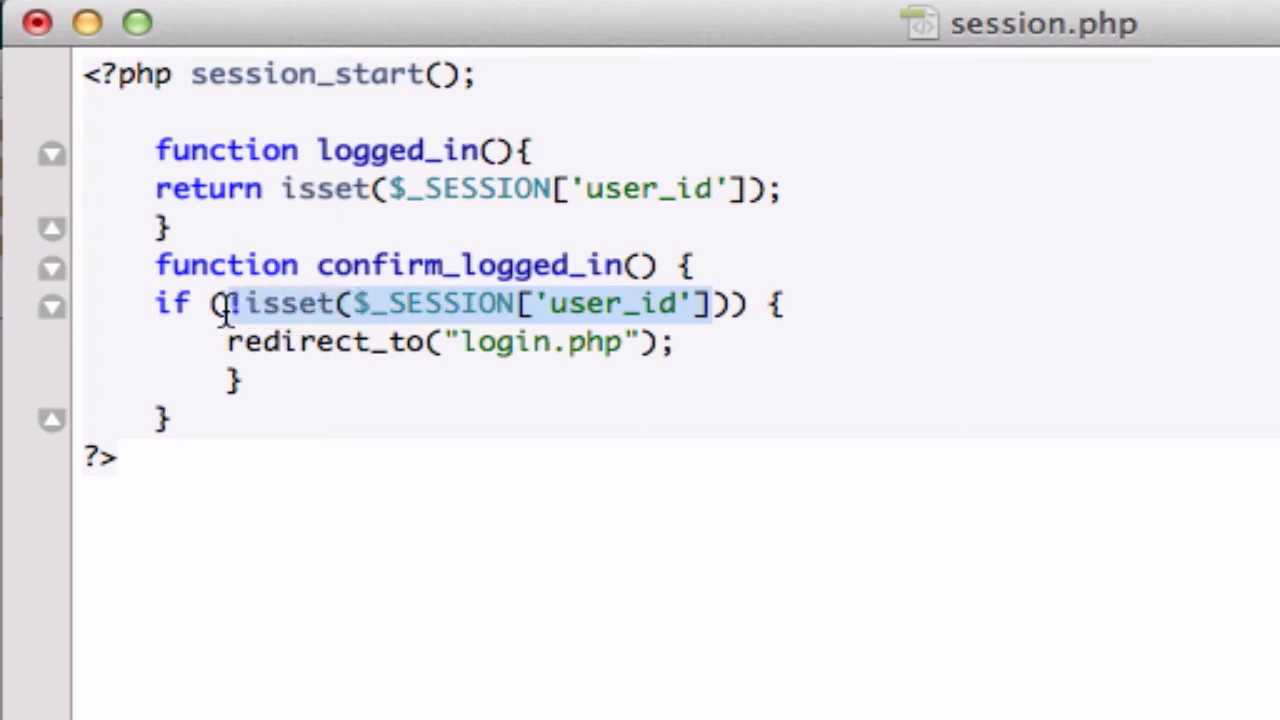
type("logged_in()) {")
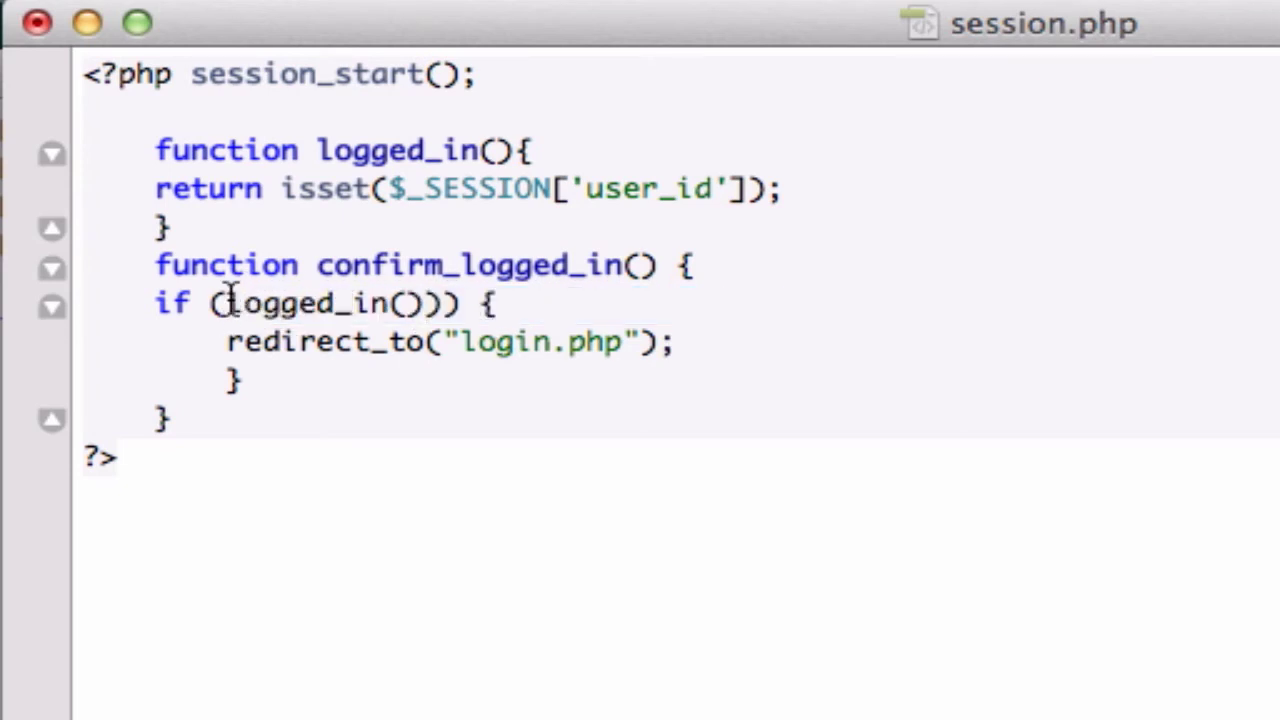
type("!")
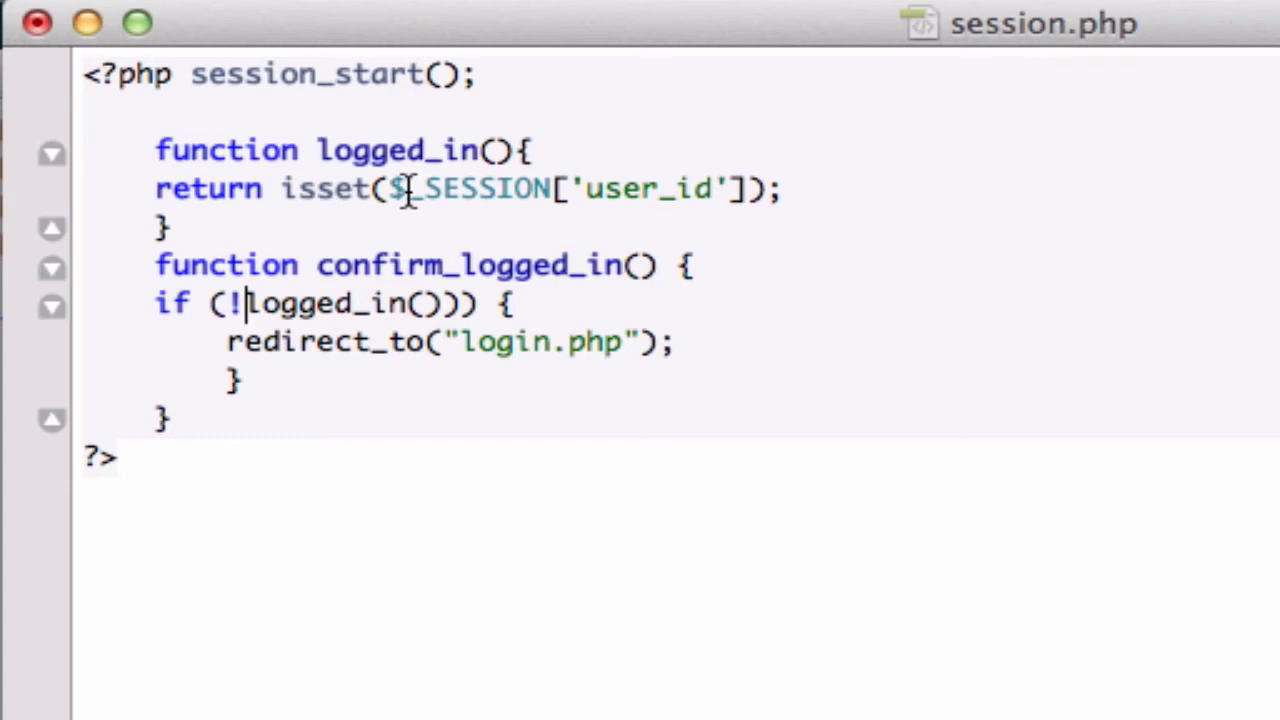
mouse_move(390, 28)
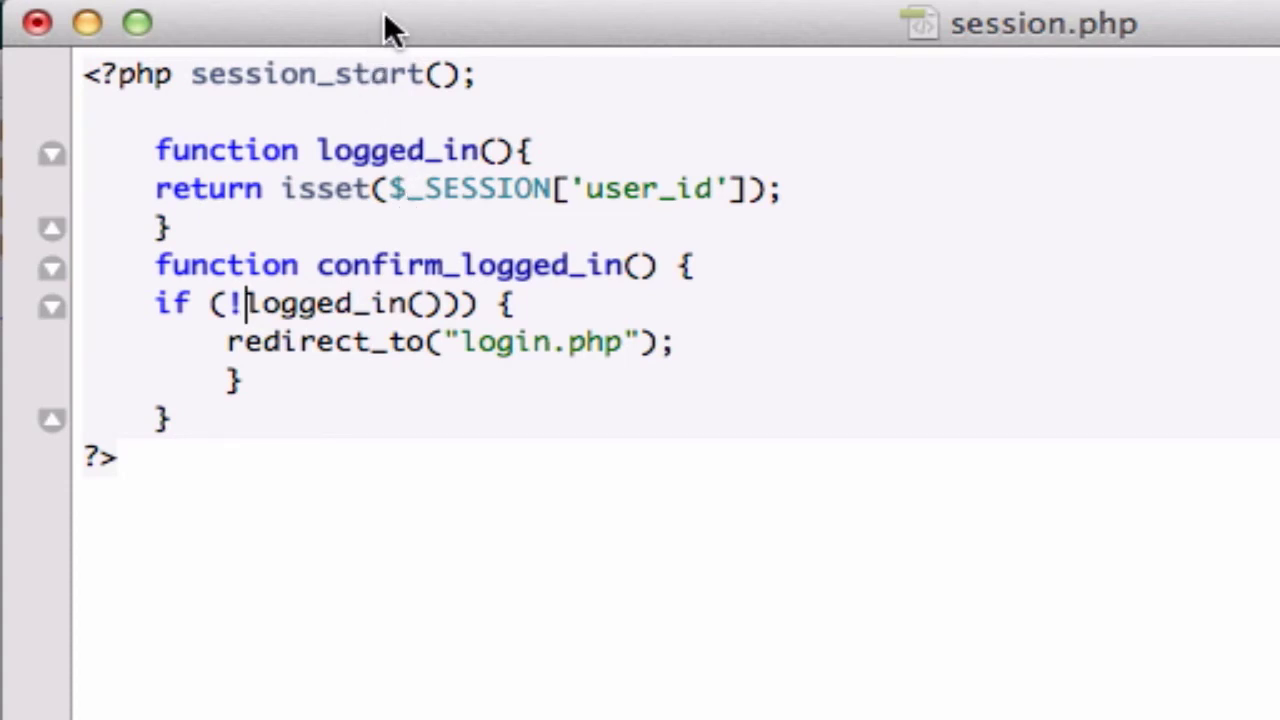
mouse_move(922, 52)
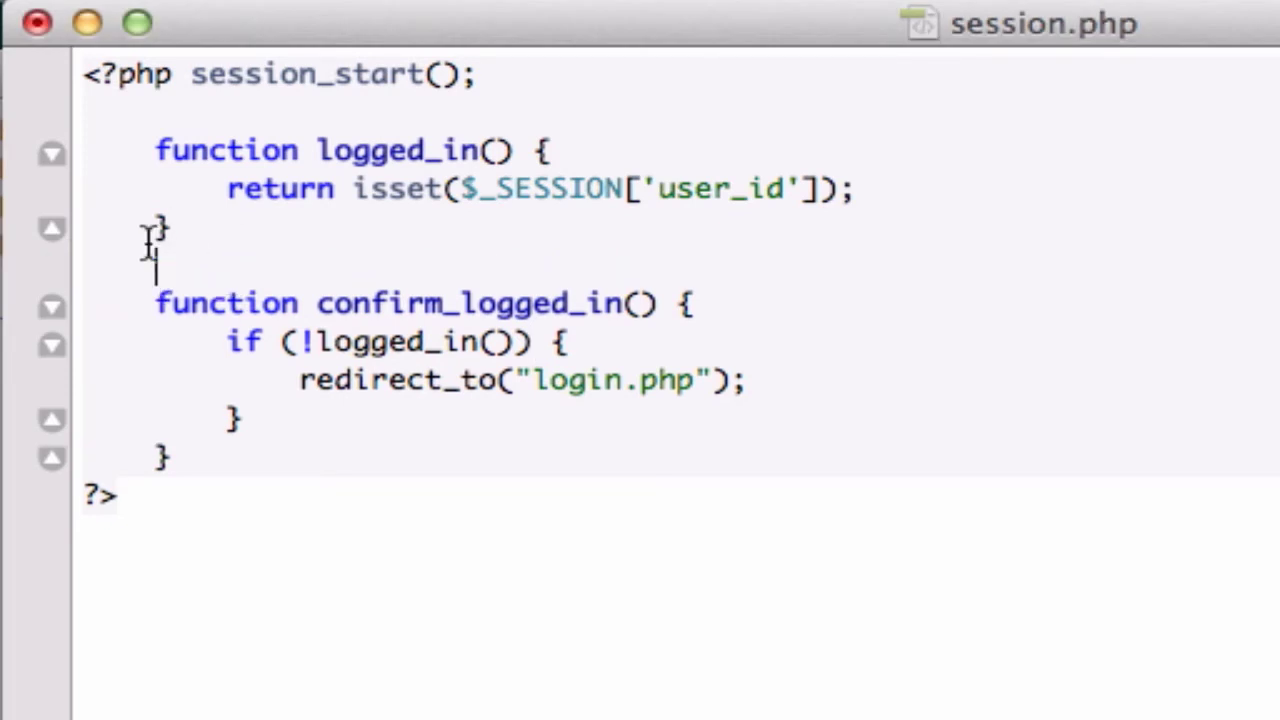
Select the whole logged_in() function block to review it, then deselect.
double_click(225, 150)
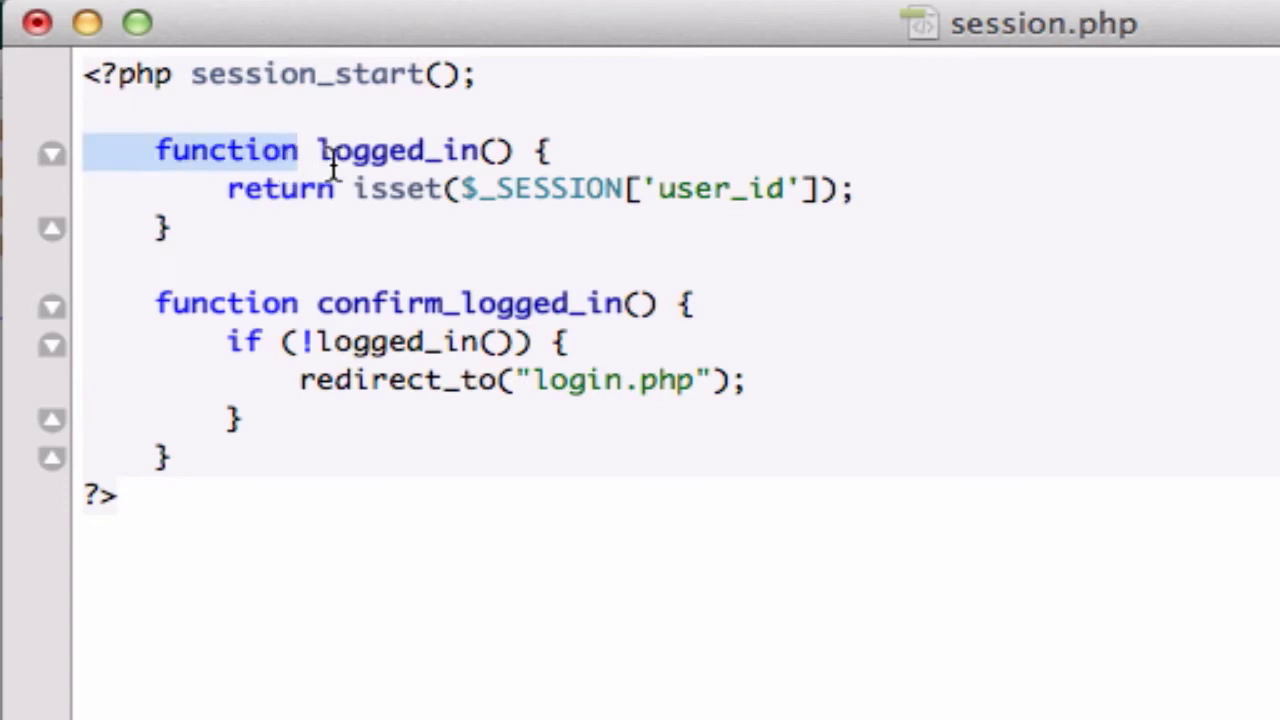
left_click_drag(320, 150, 900, 190)
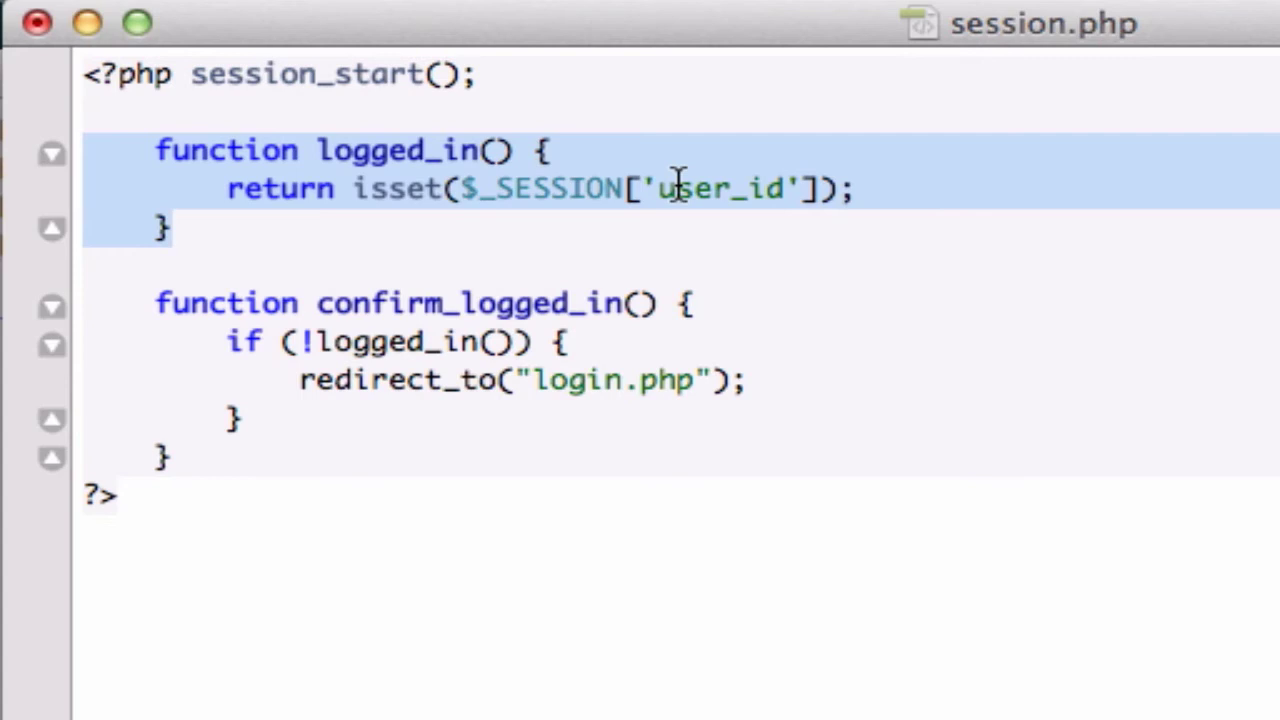
mouse_move(200, 285)
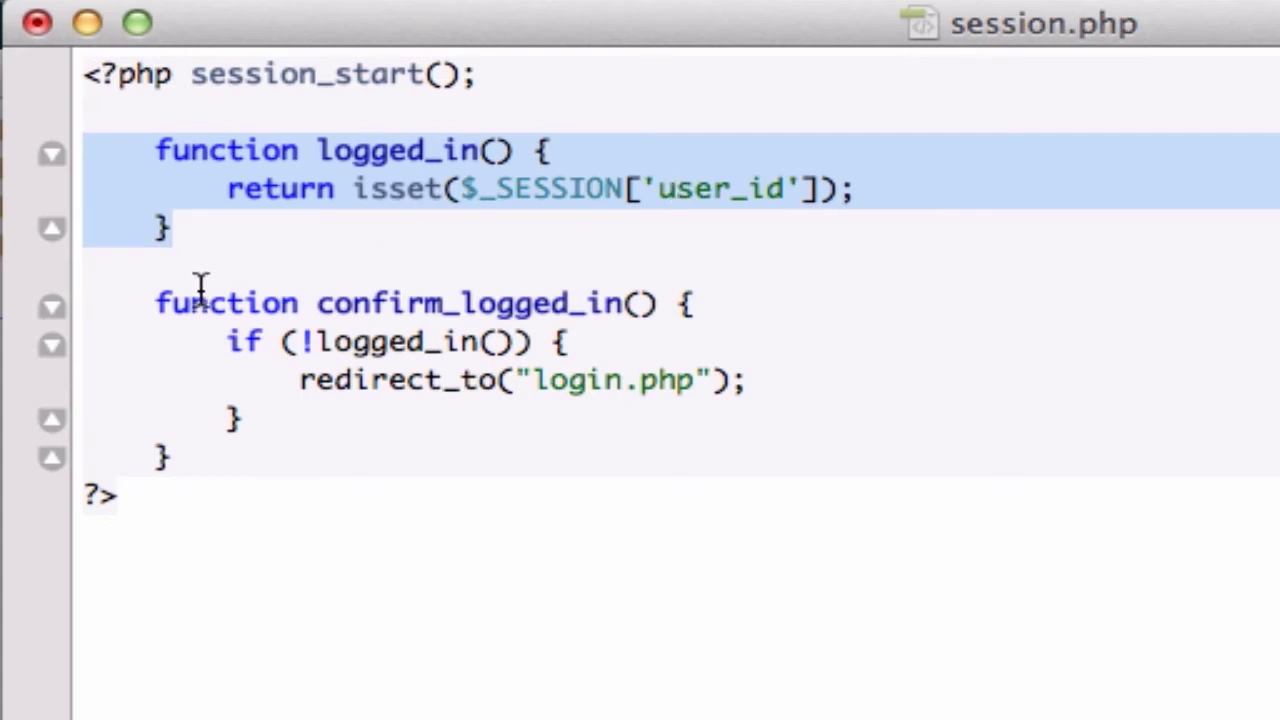
double_click(200, 303)
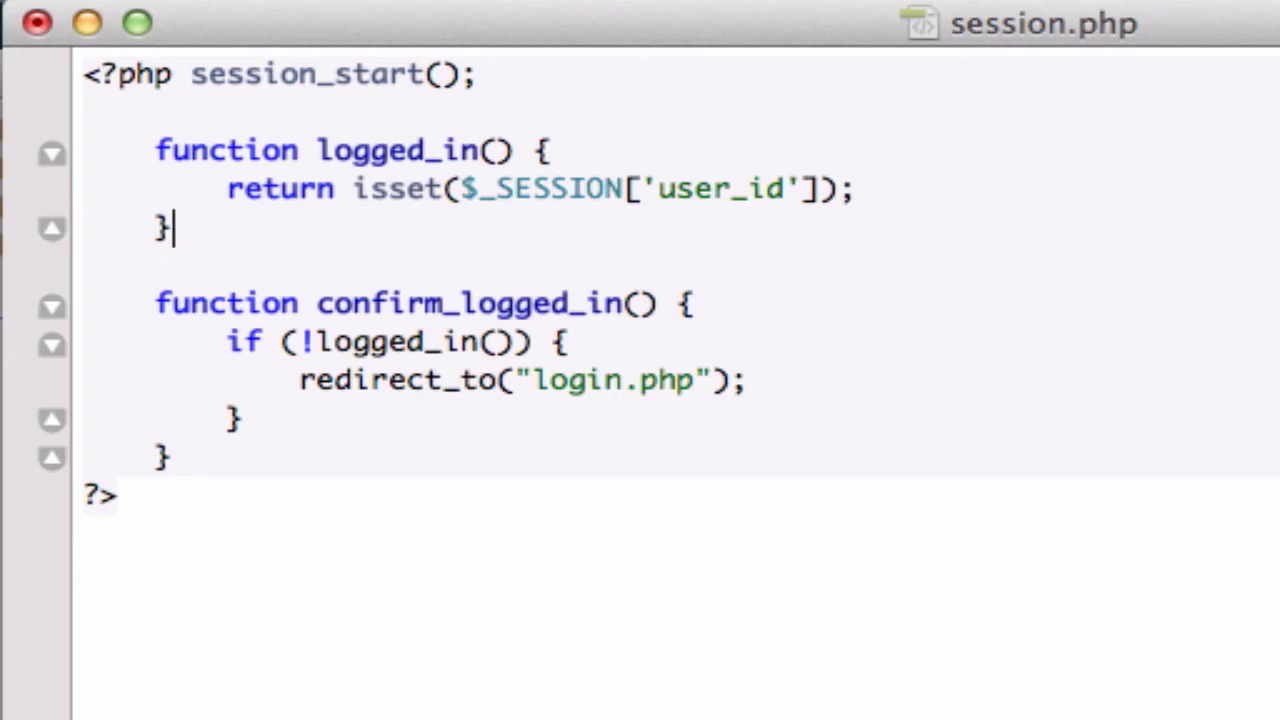
mouse_move(565, 470)
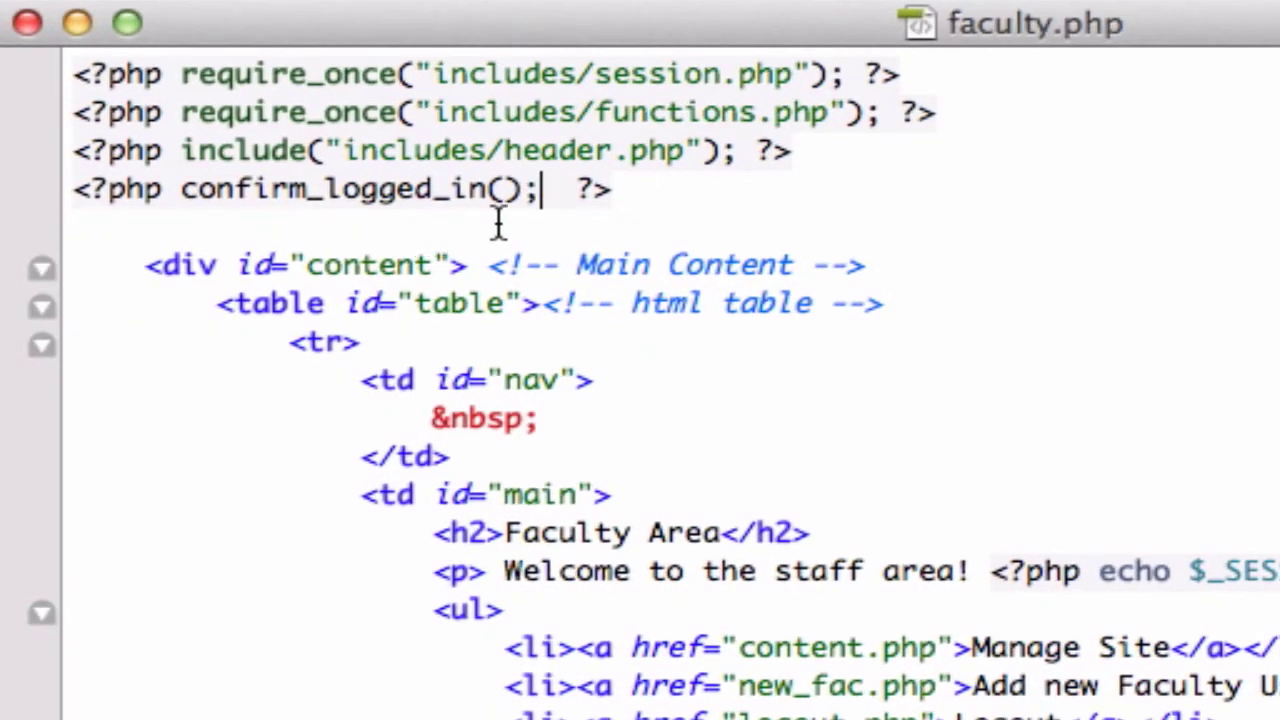
mouse_move(620, 198)
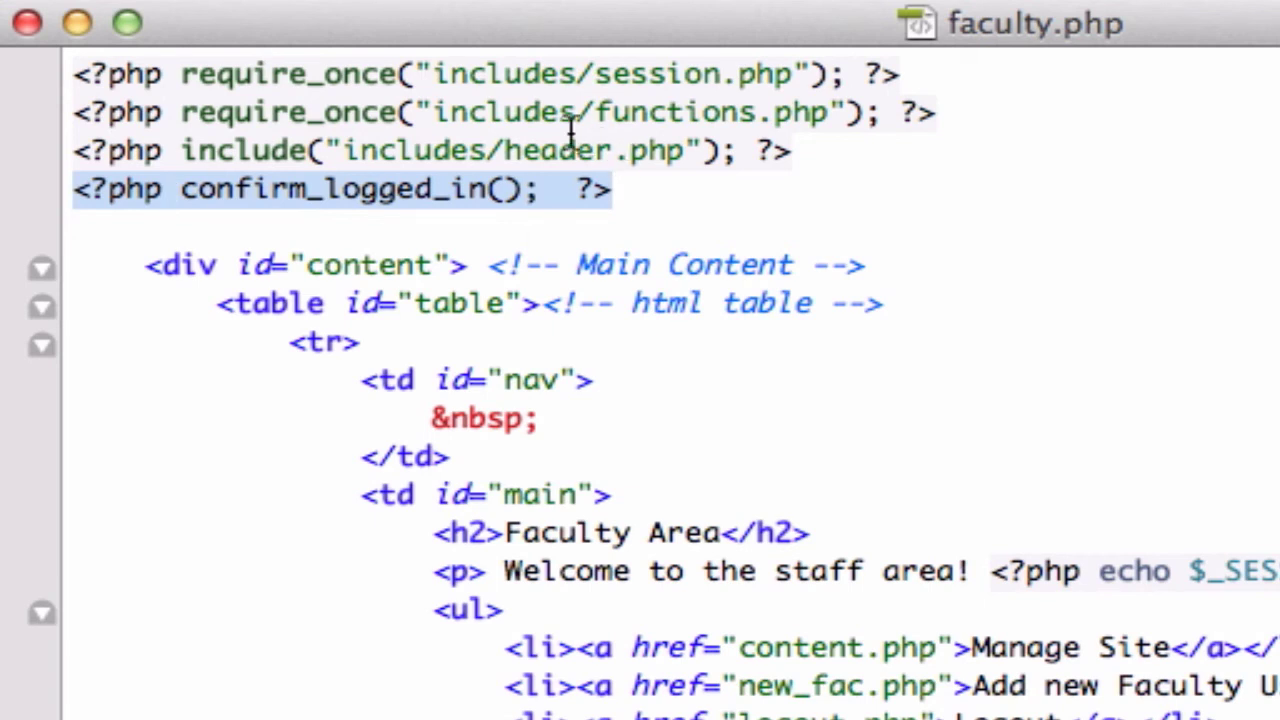
Bring the session.php window back in front.
left_click(355, 150)
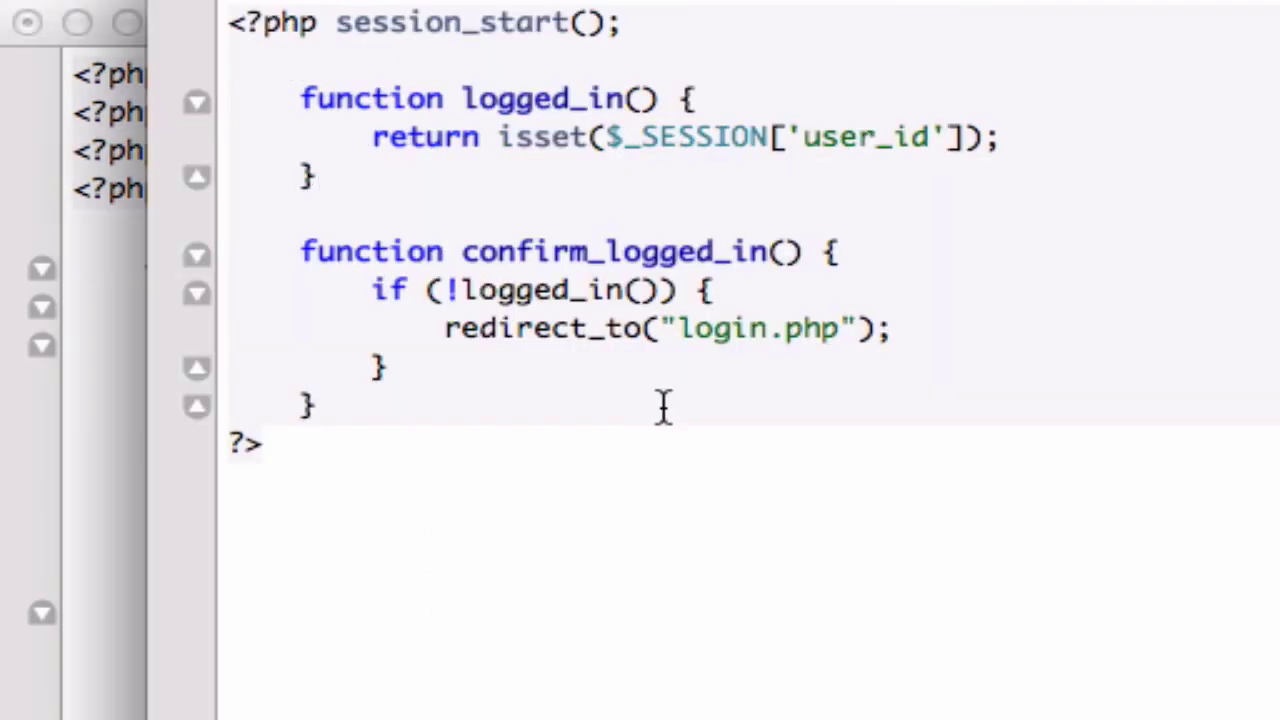
mouse_move(595, 328)
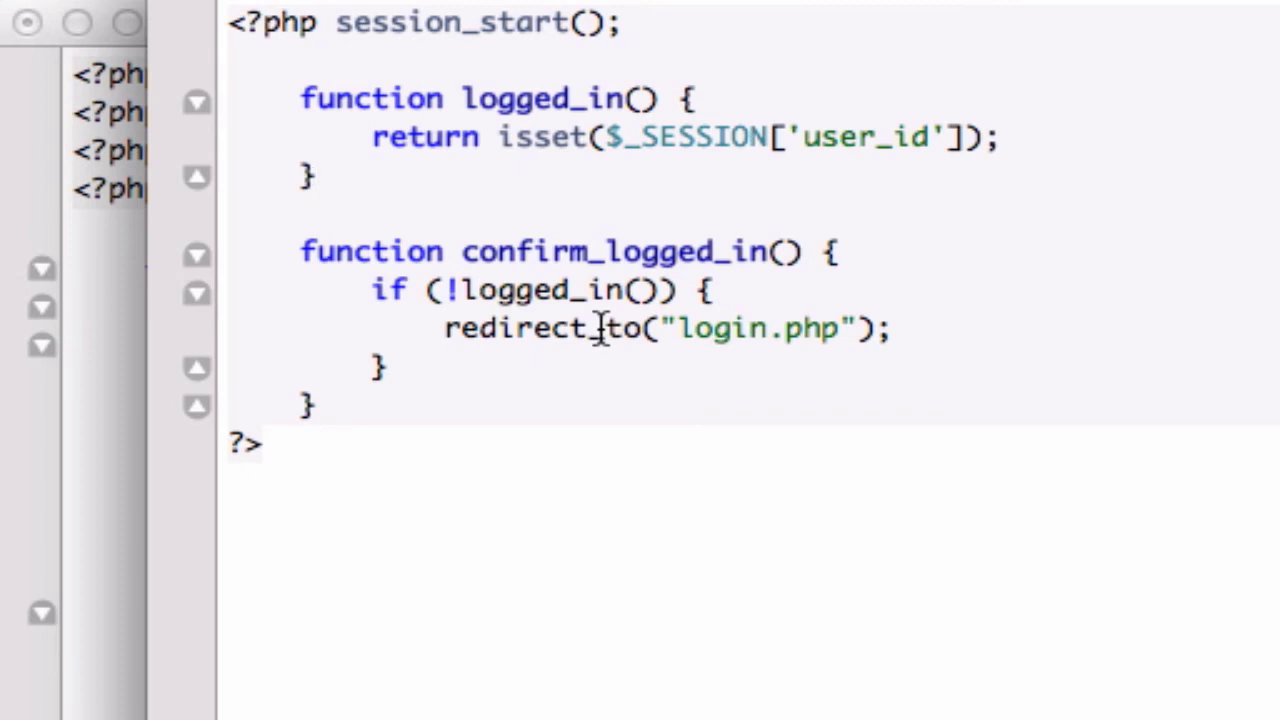
mouse_move(352, 330)
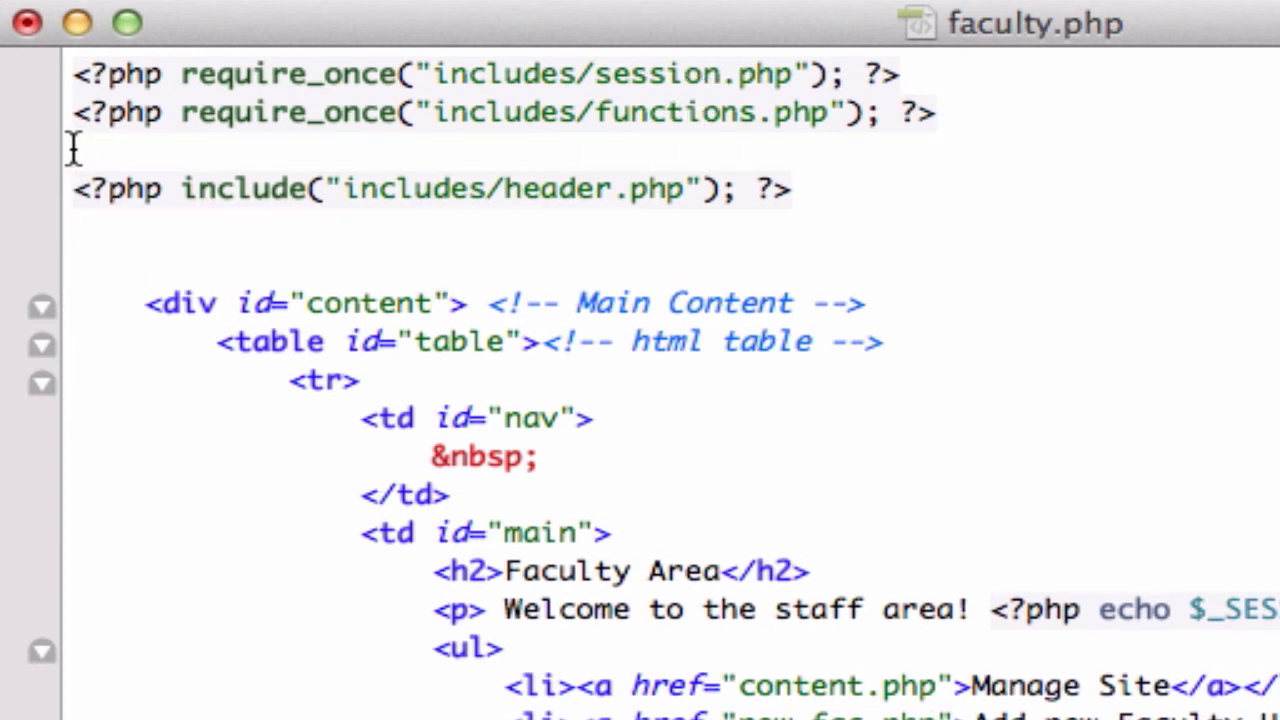
type("<?php confirm_logged_in();  ?>")
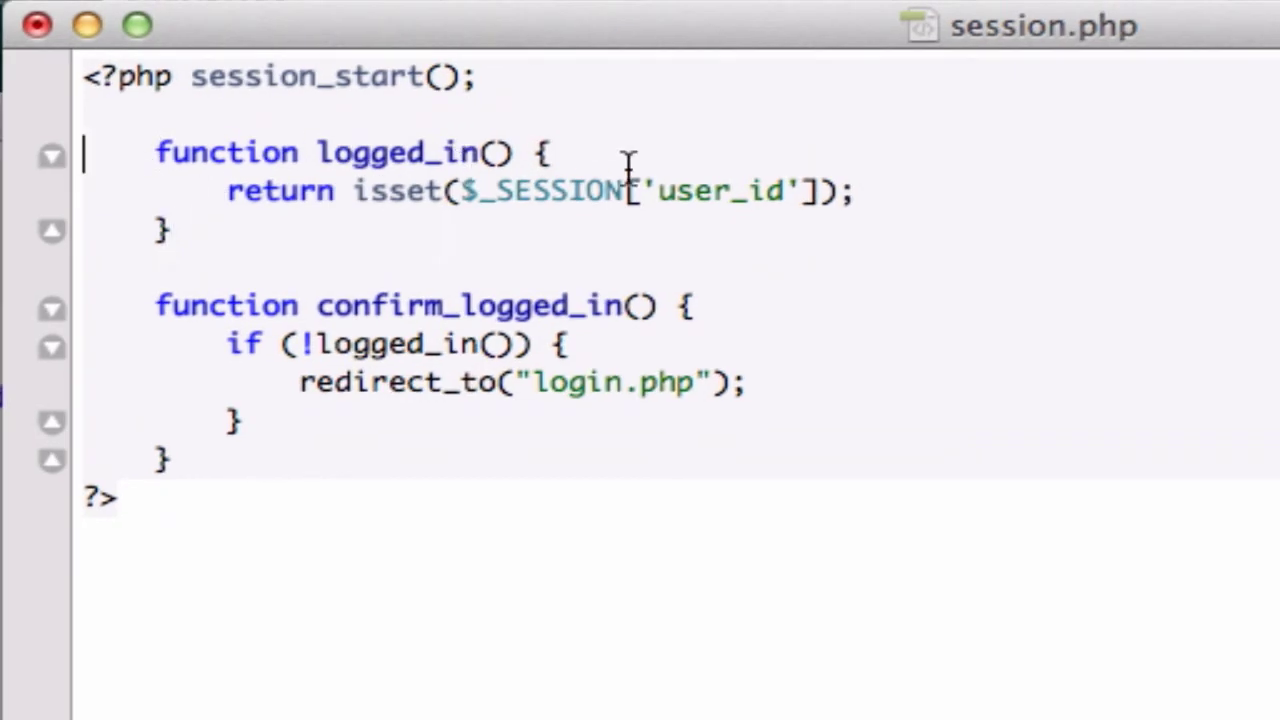
mouse_move(155, 305)
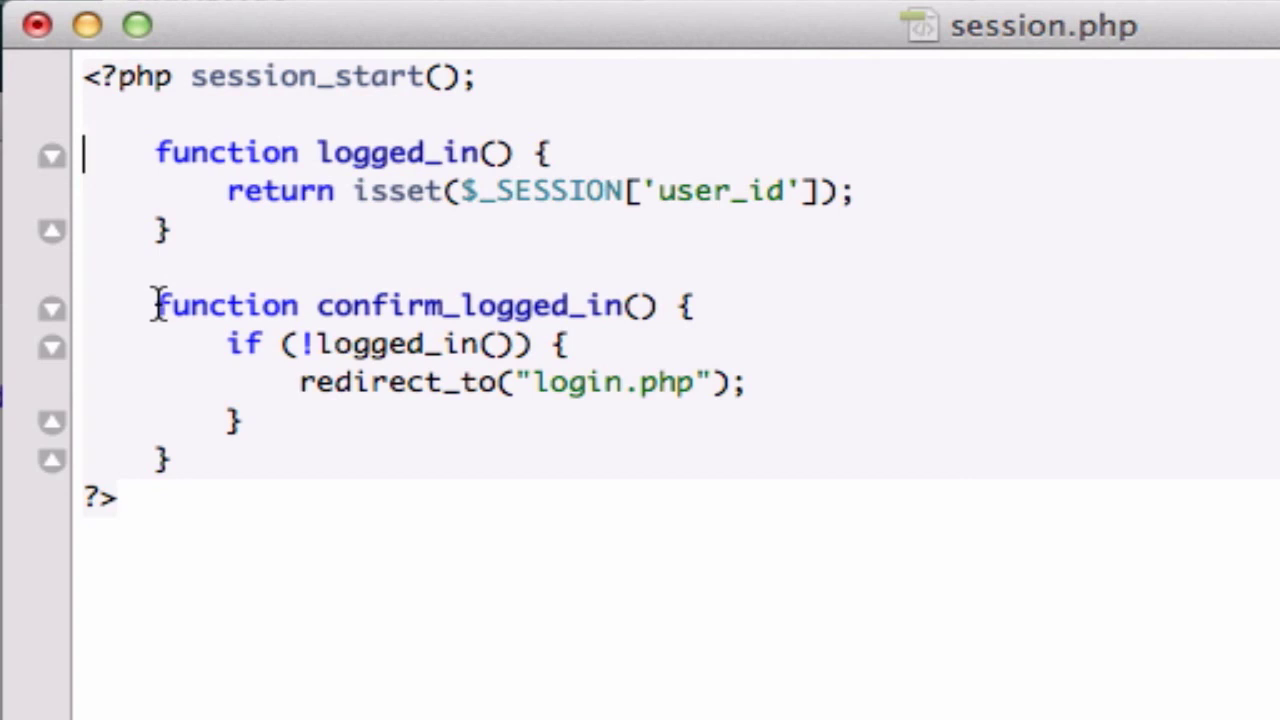
mouse_move(347, 340)
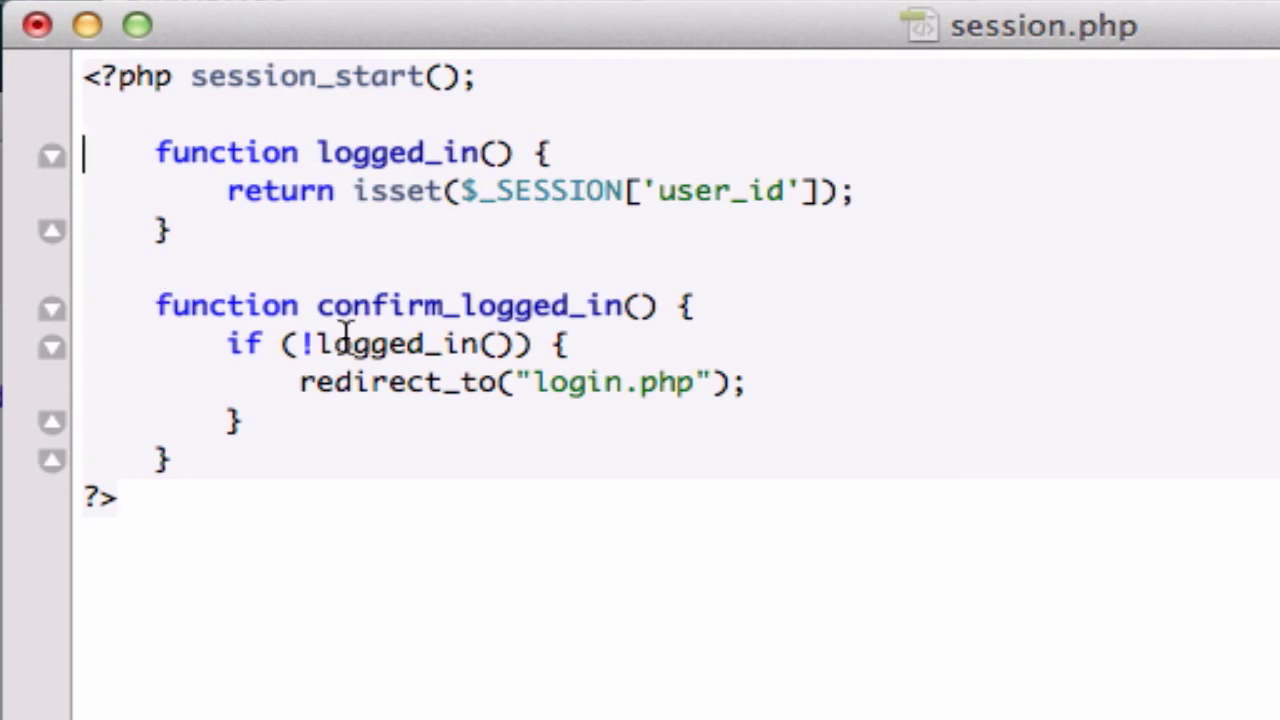